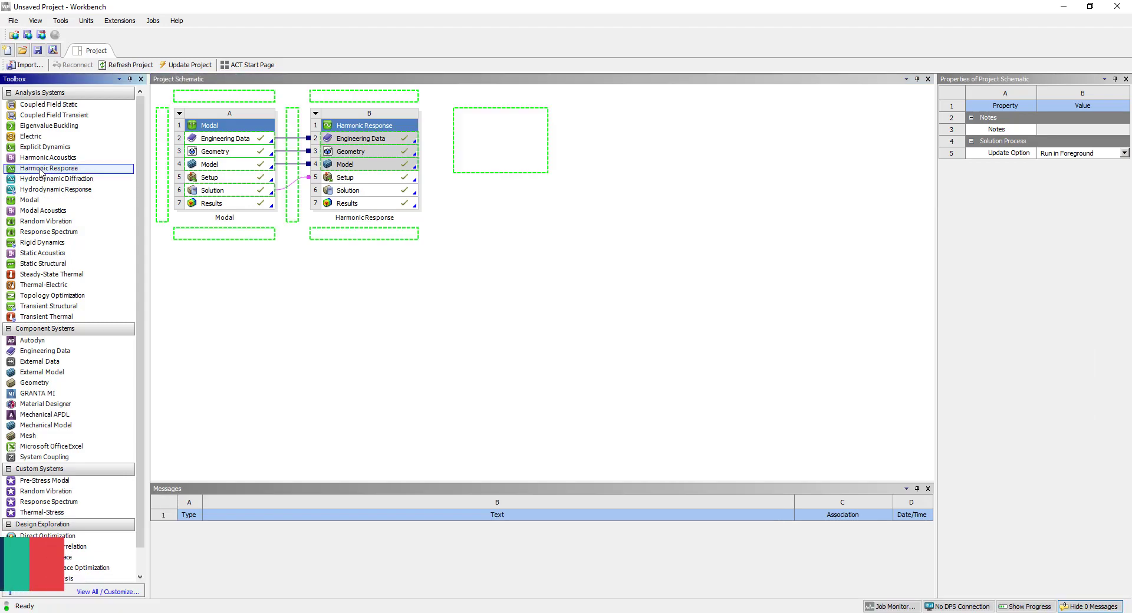
Add a Harmonic Response system sharing Modal's model and launch Mechanical from the Model cell
{"action": "left_click_drag", "start_coordinate": [344, 164], "coordinate": [513, 164]}
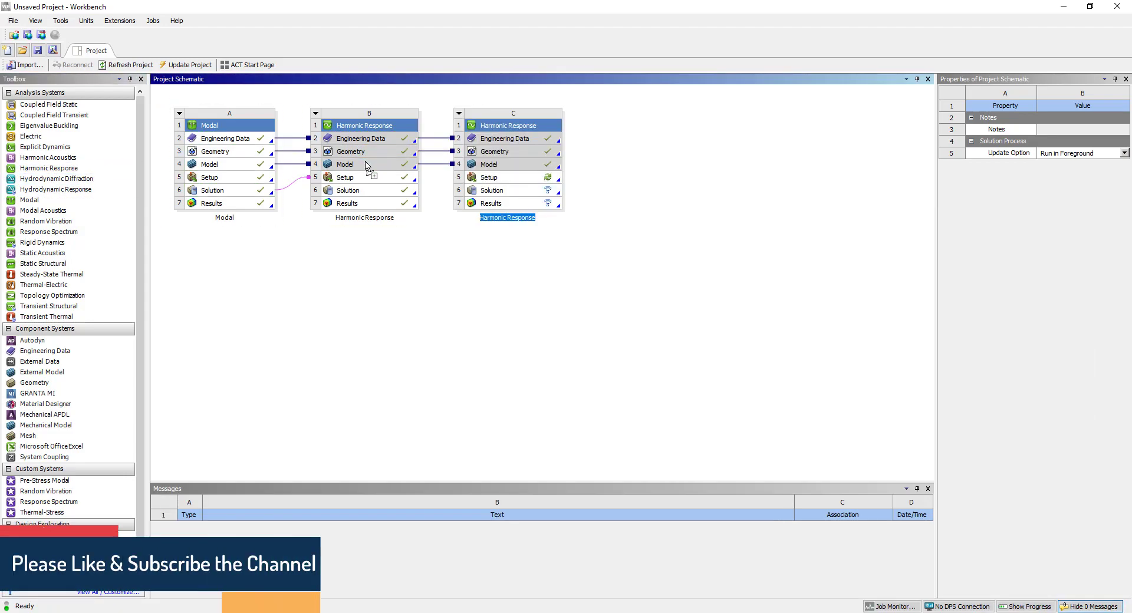
{"action": "mouse_move", "coordinate": [502, 176]}
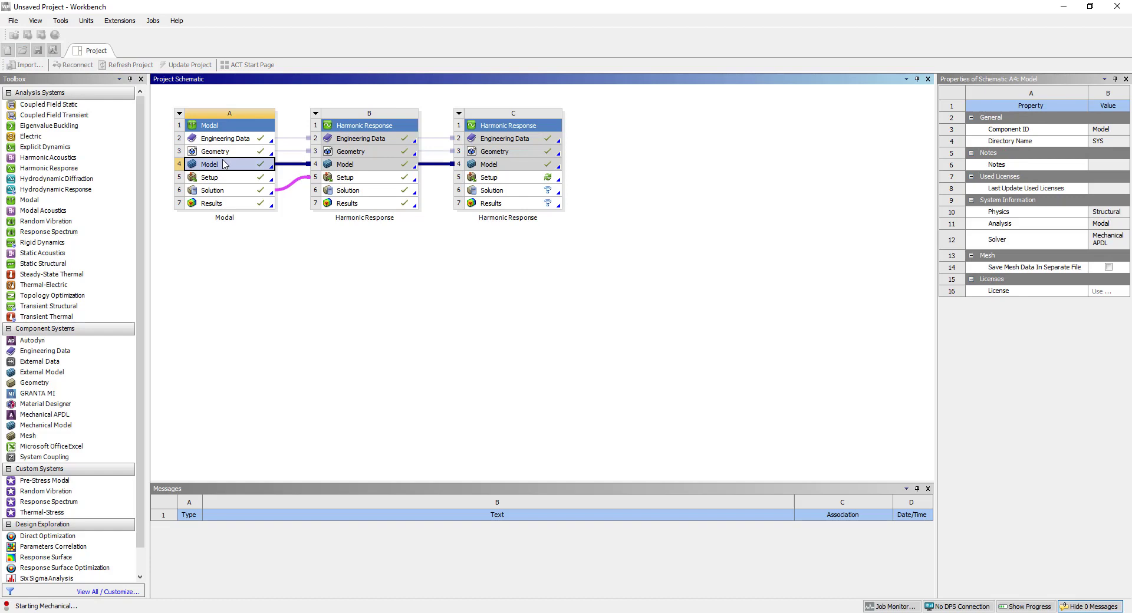
{"action": "left_click", "coordinate": [224, 164]}
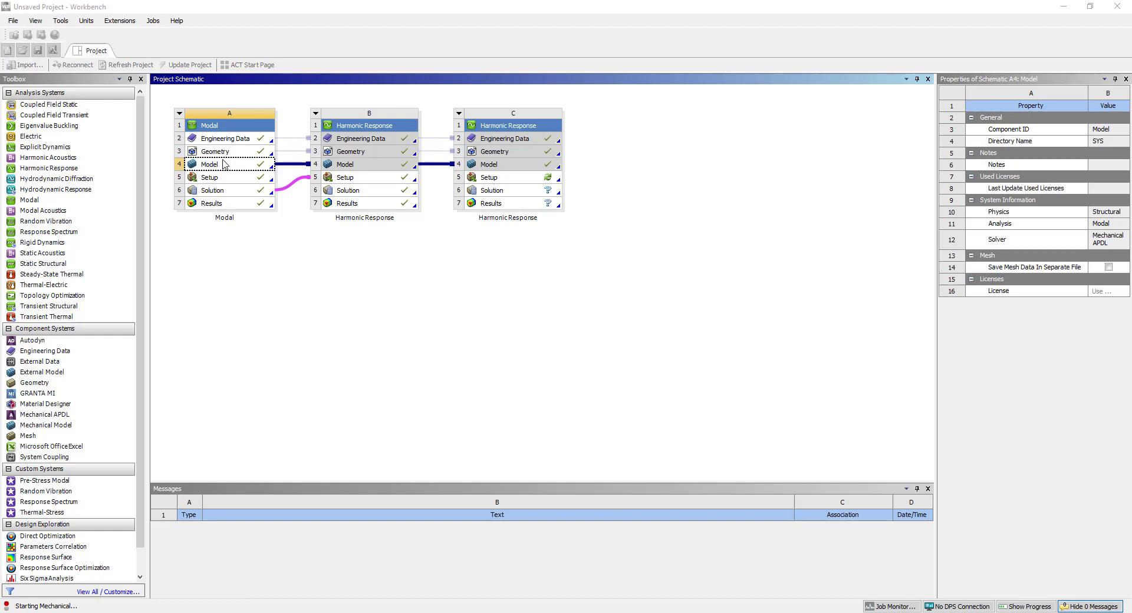
Fix both short end edges of the plate under Harmonic Response 2 and begin inserting a force
{"action": "double_click", "coordinate": [210, 164]}
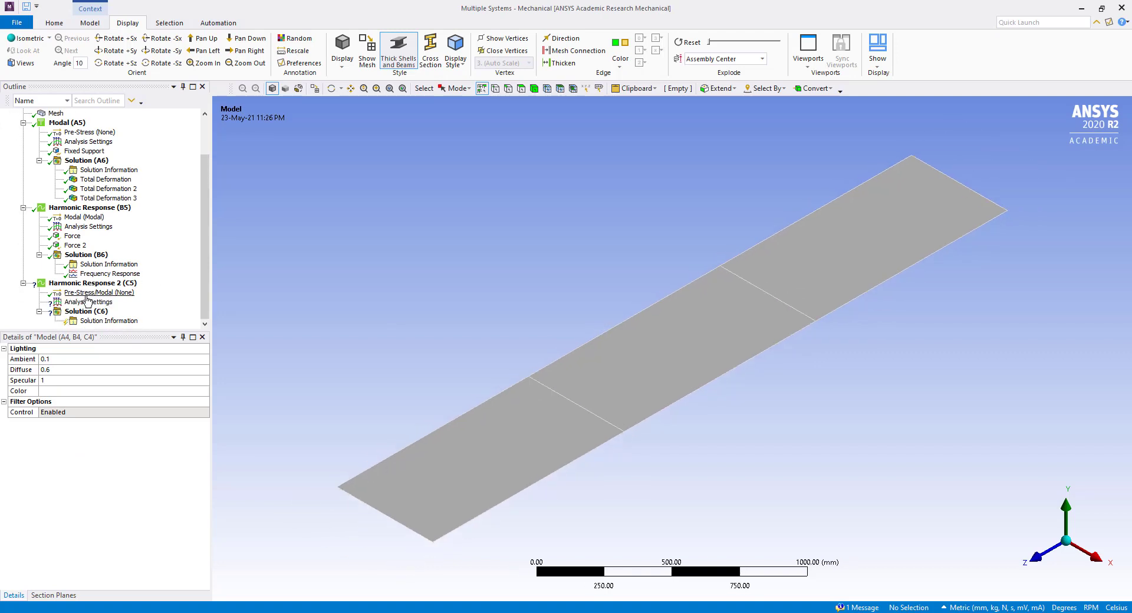
{"action": "left_click", "coordinate": [98, 292]}
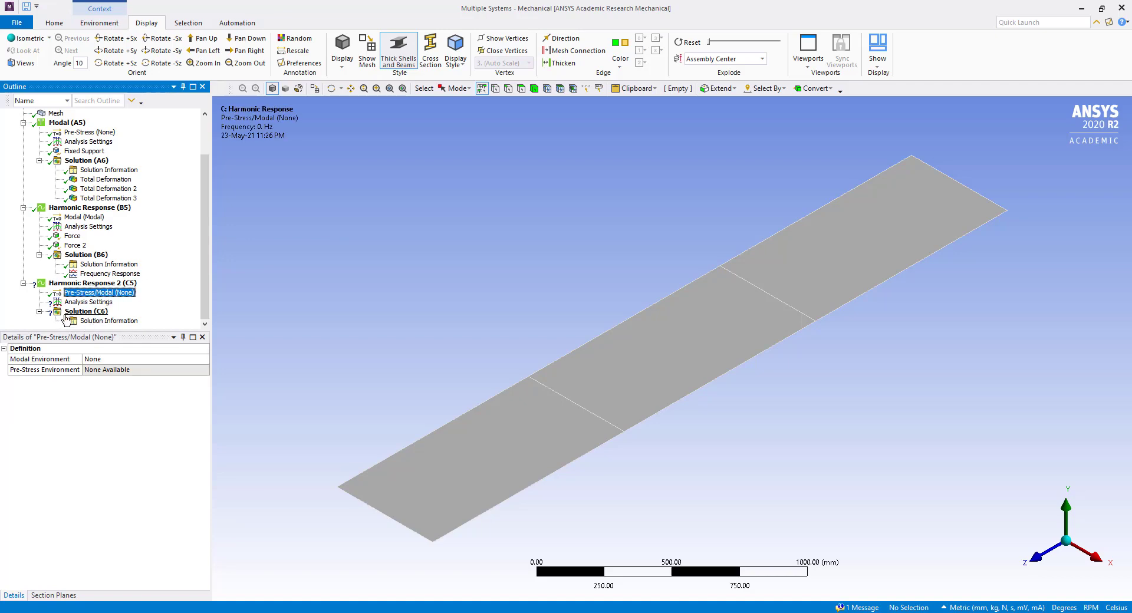
{"action": "right_click", "coordinate": [91, 282]}
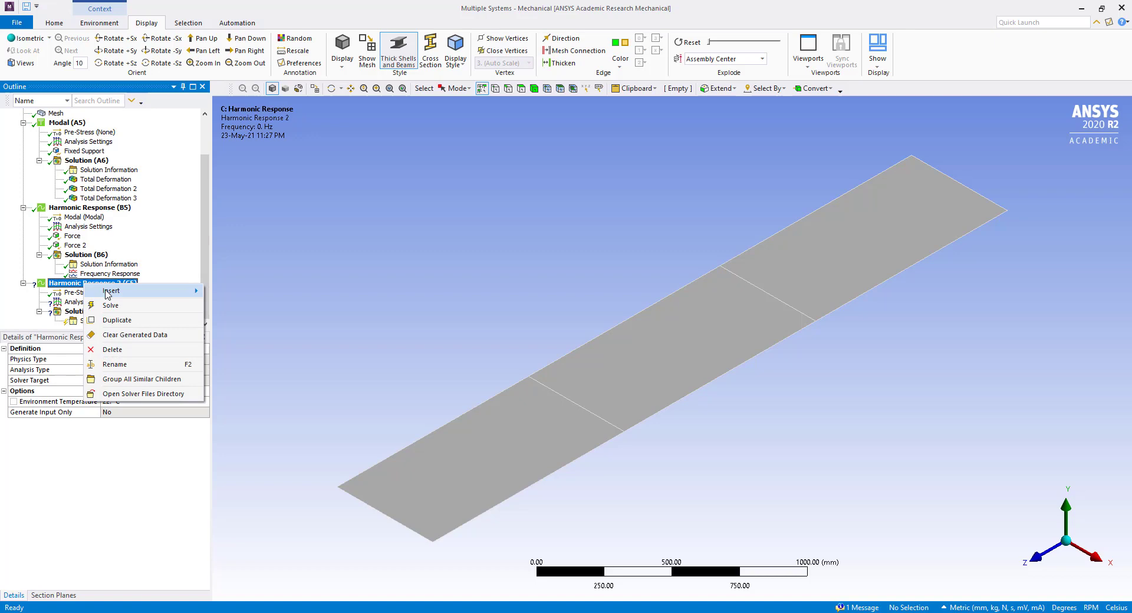
{"action": "mouse_move", "coordinate": [111, 290]}
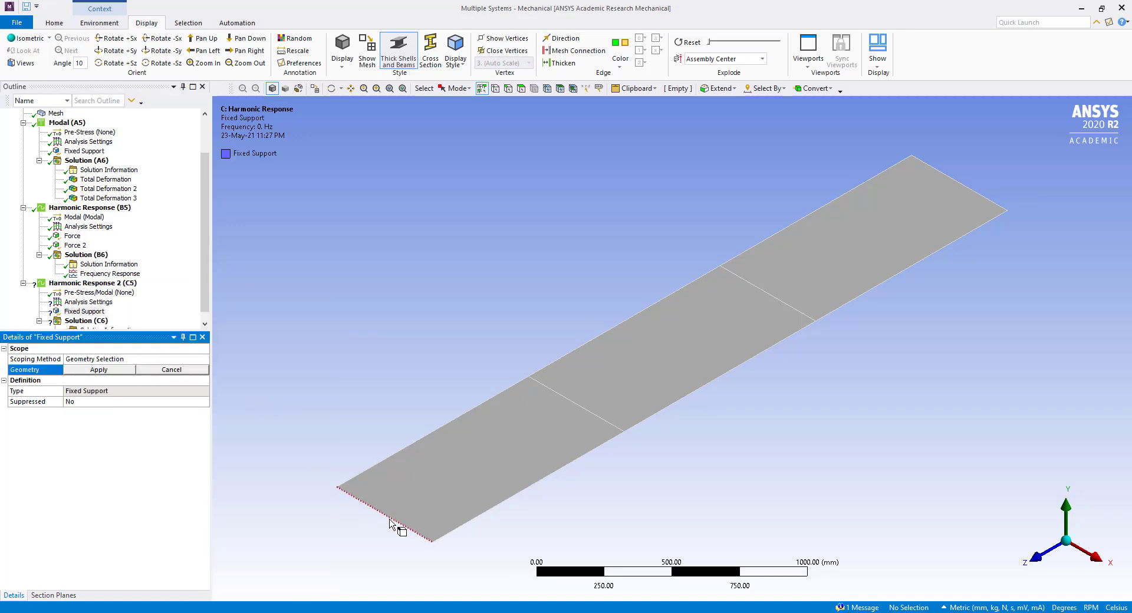
{"action": "left_click", "coordinate": [956, 184]}
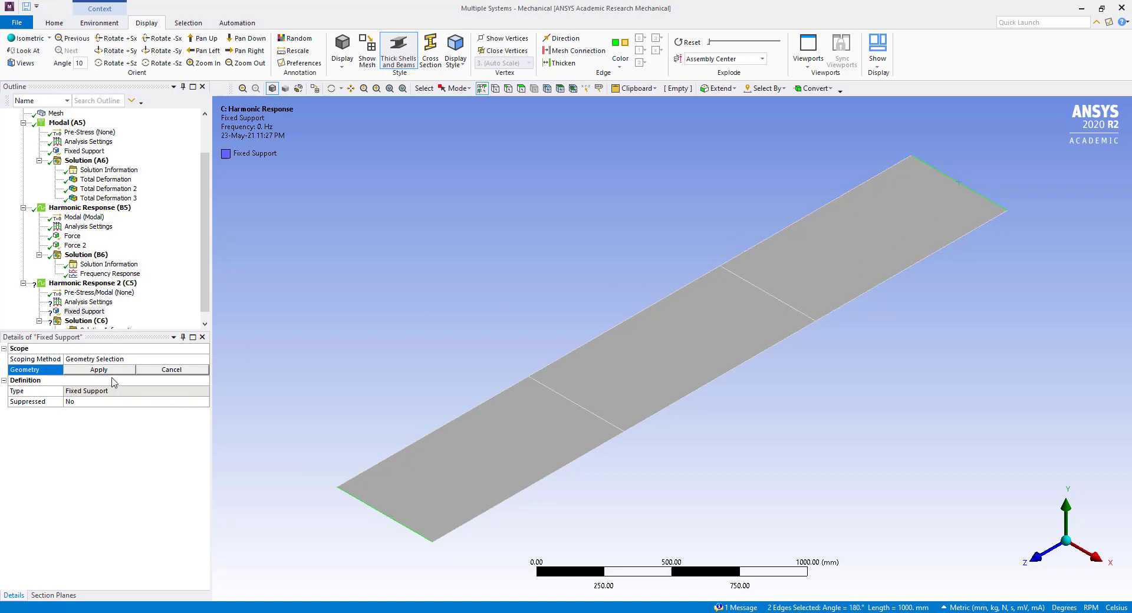
{"action": "left_click", "coordinate": [97, 369]}
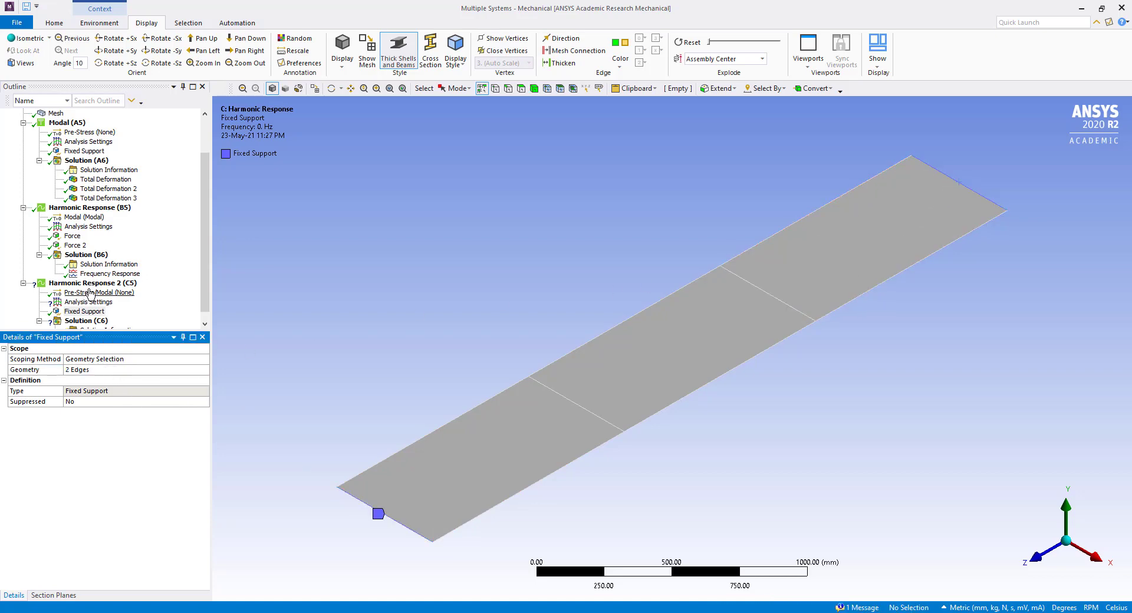
{"action": "right_click", "coordinate": [95, 281]}
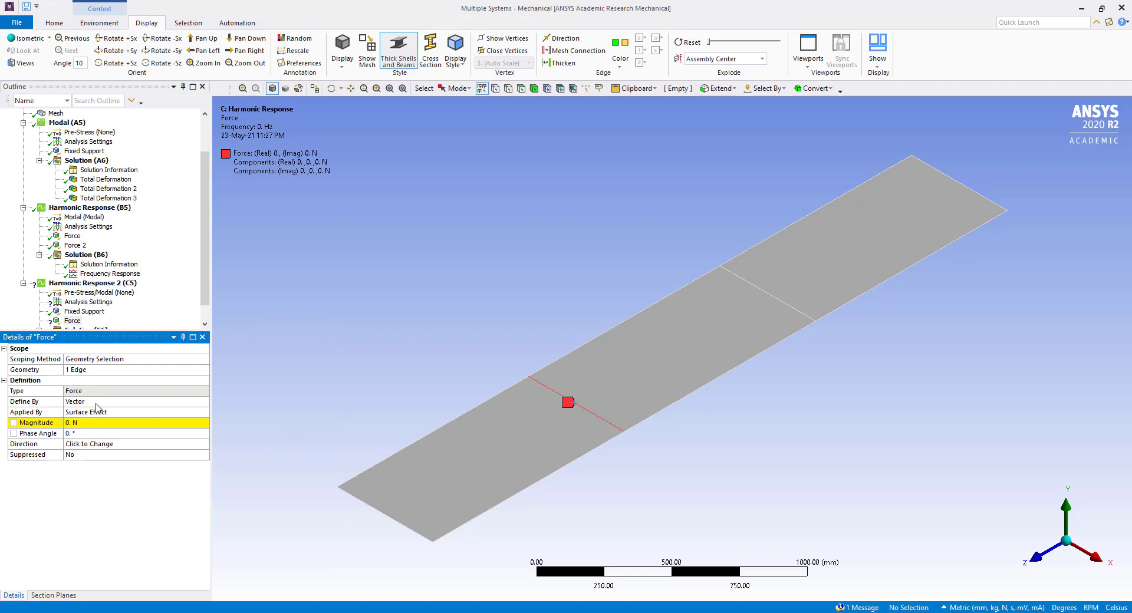
Define the first force by components with a 250 N Y component
{"action": "left_click", "coordinate": [109, 401]}
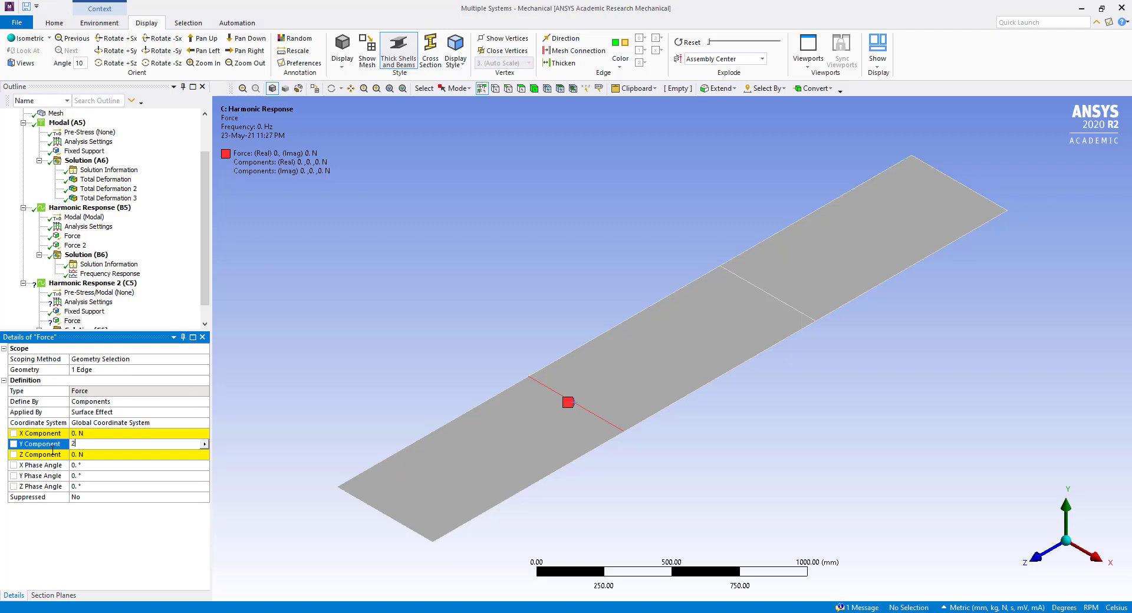
{"action": "type", "text": "250. N"}
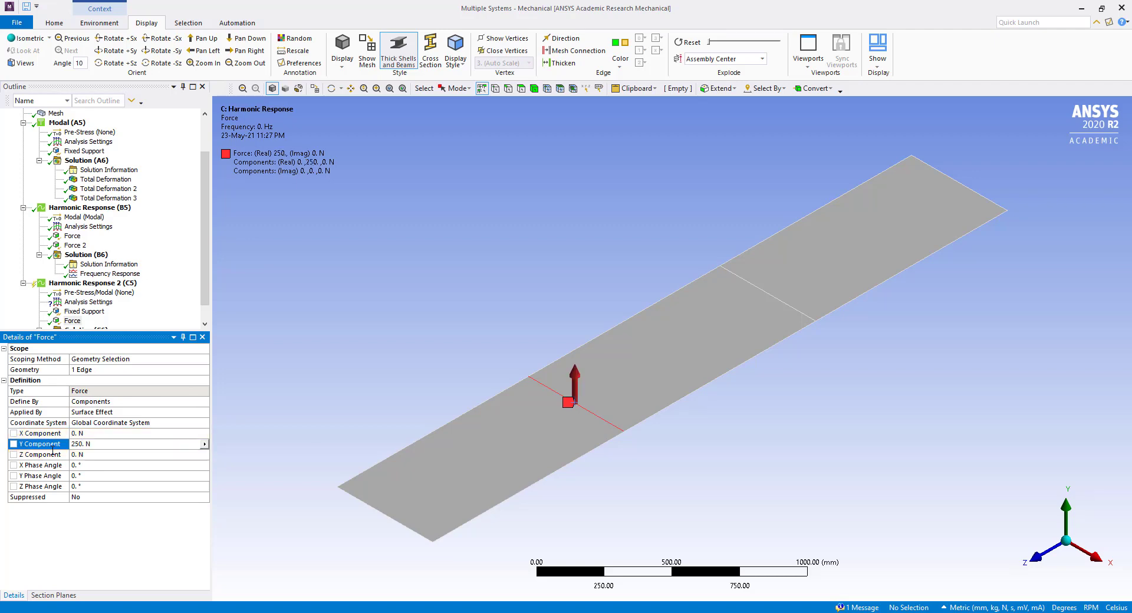
{"action": "left_click", "coordinate": [92, 282]}
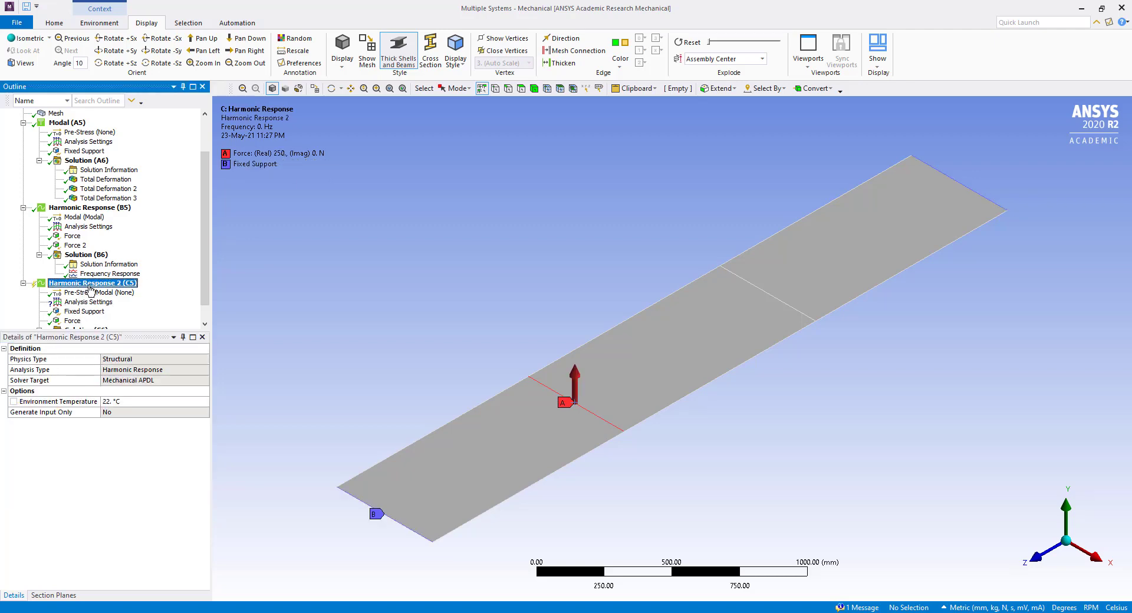
{"action": "right_click", "coordinate": [92, 282]}
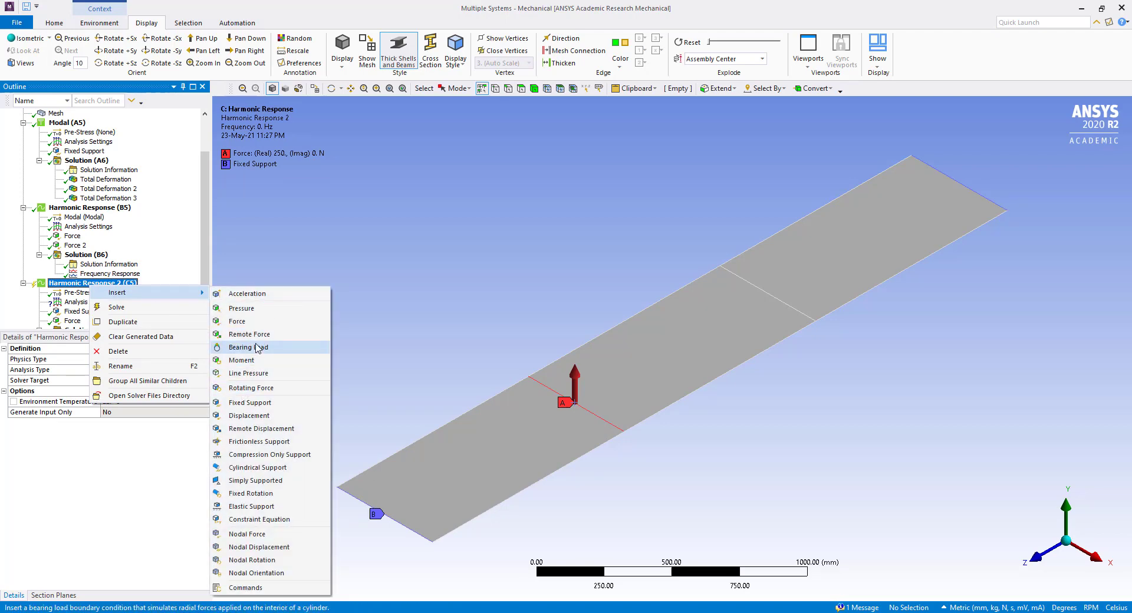
Add Force 2 on the far dividing edge with a 250 N Y component
{"action": "left_click", "coordinate": [237, 321]}
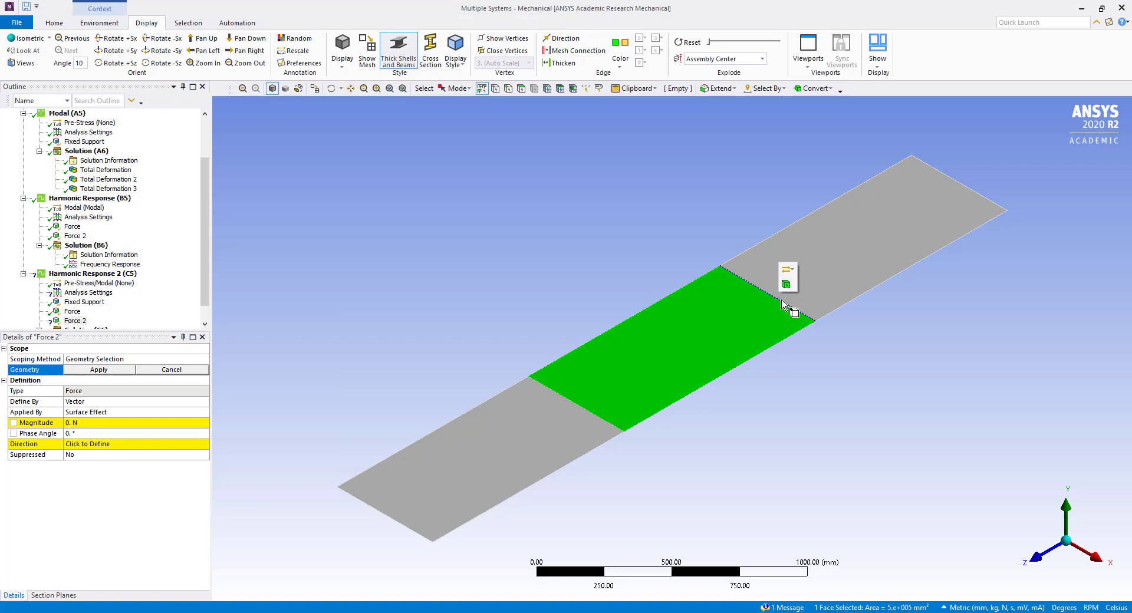
{"action": "left_click", "coordinate": [99, 369]}
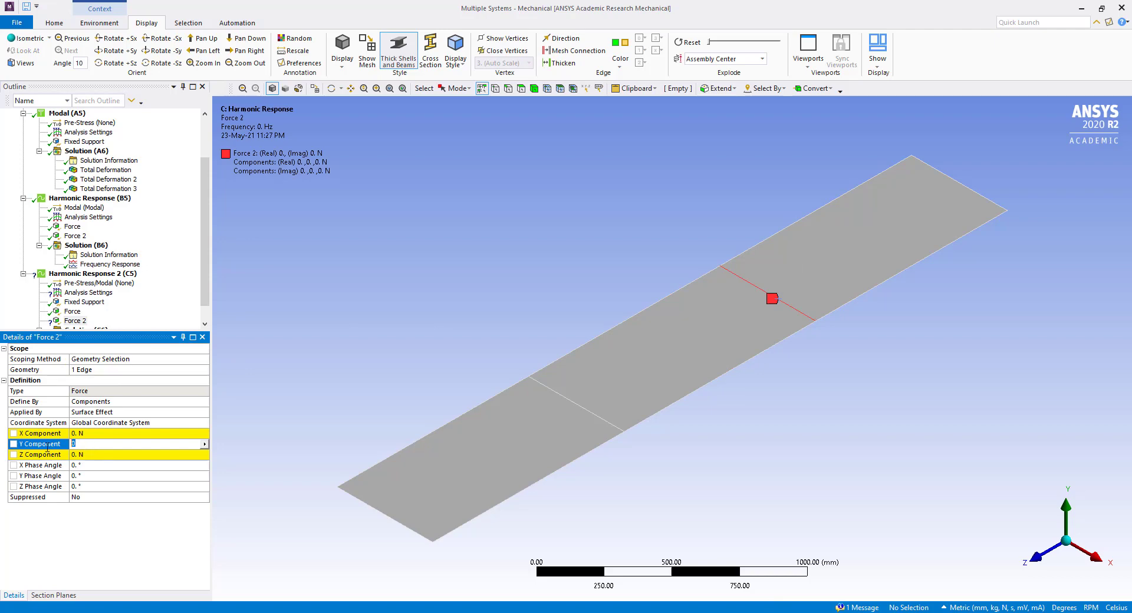
{"action": "type", "text": "250"}
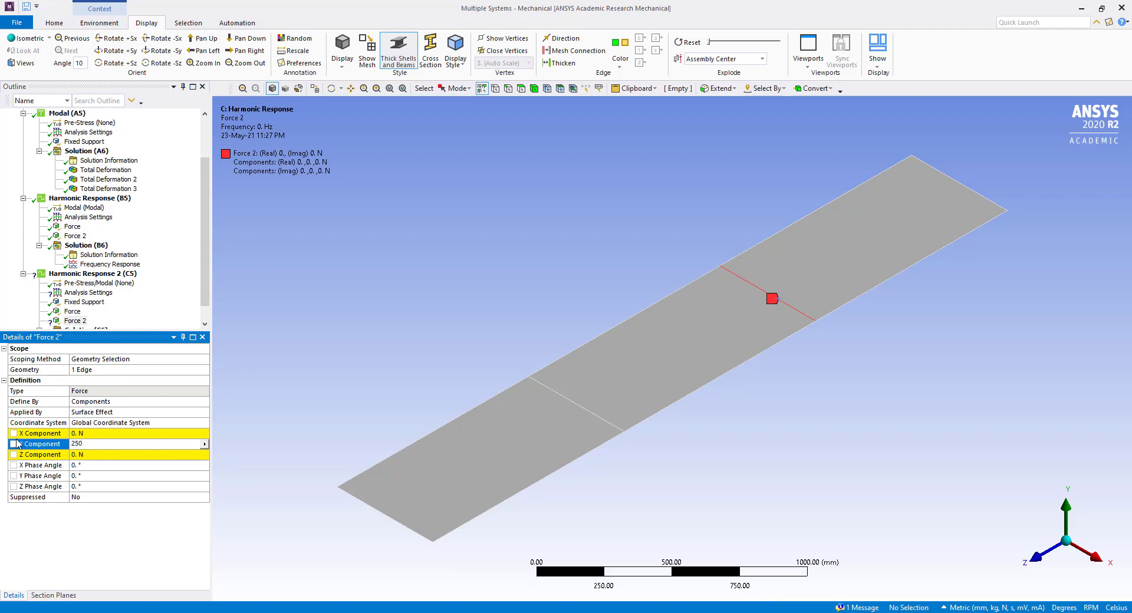
{"action": "type", "text": "250"}
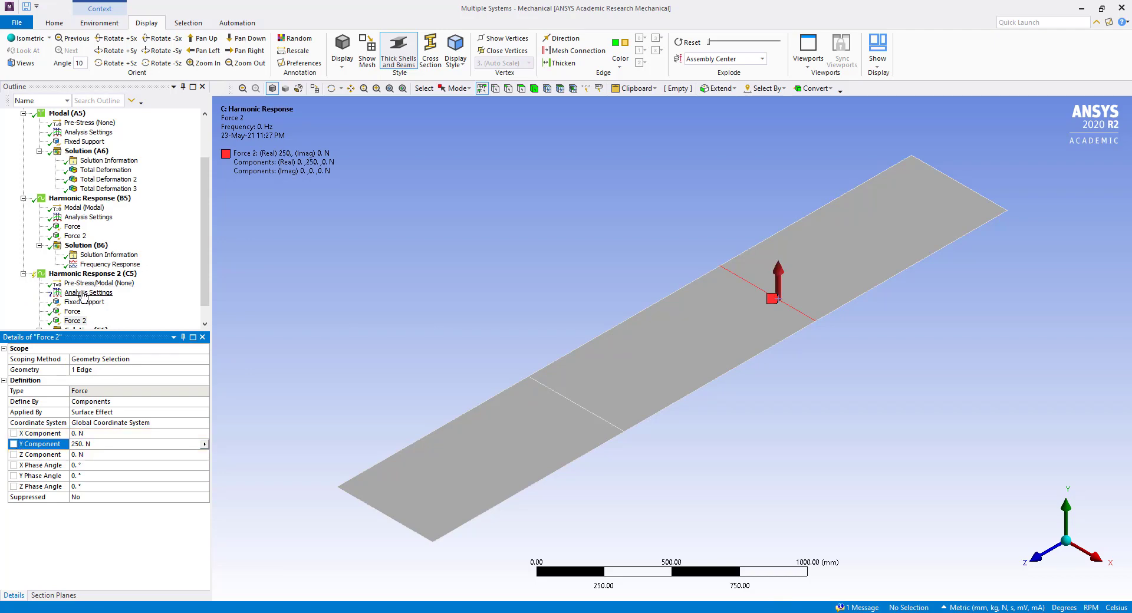
Set the frequency range maximum to 50 Hz with 150 intervals using the Full solution method
{"action": "left_click", "coordinate": [89, 293]}
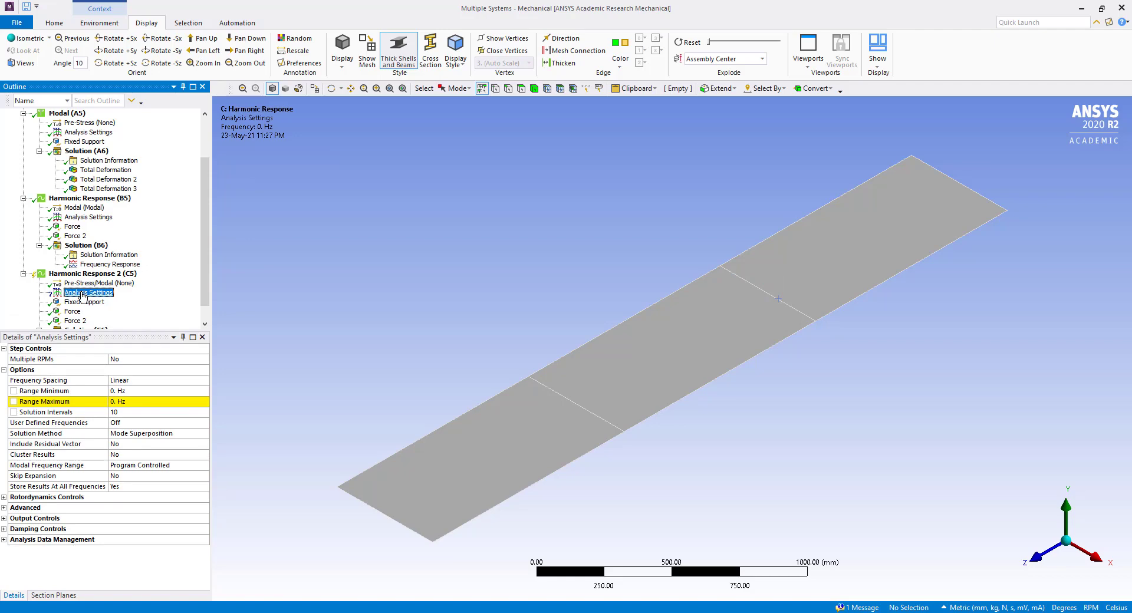
{"action": "left_click", "coordinate": [159, 402]}
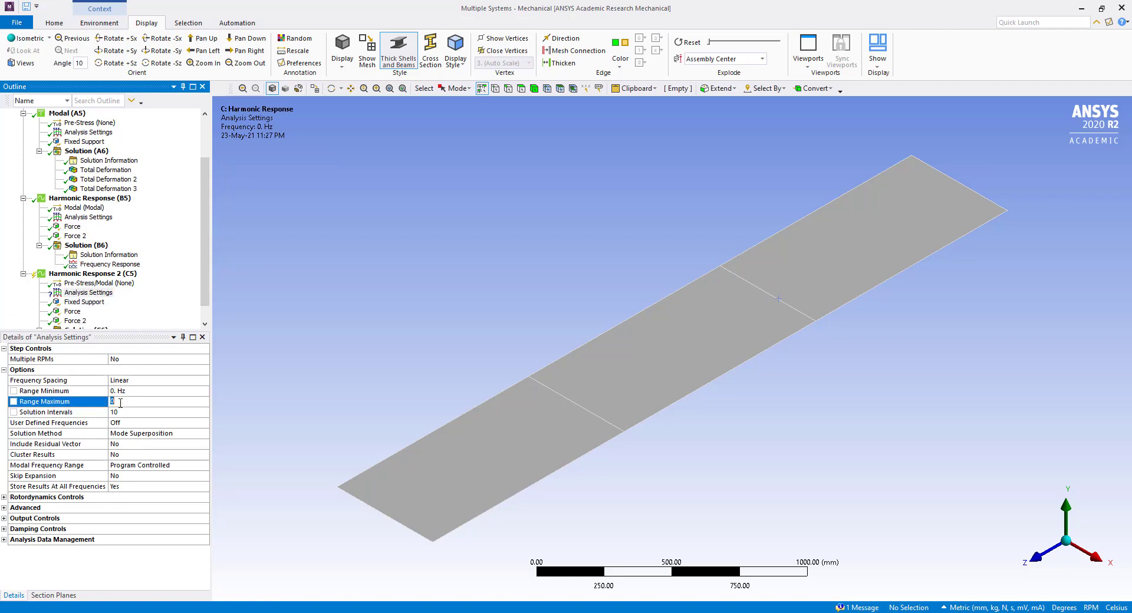
{"action": "type", "text": "50. Hz"}
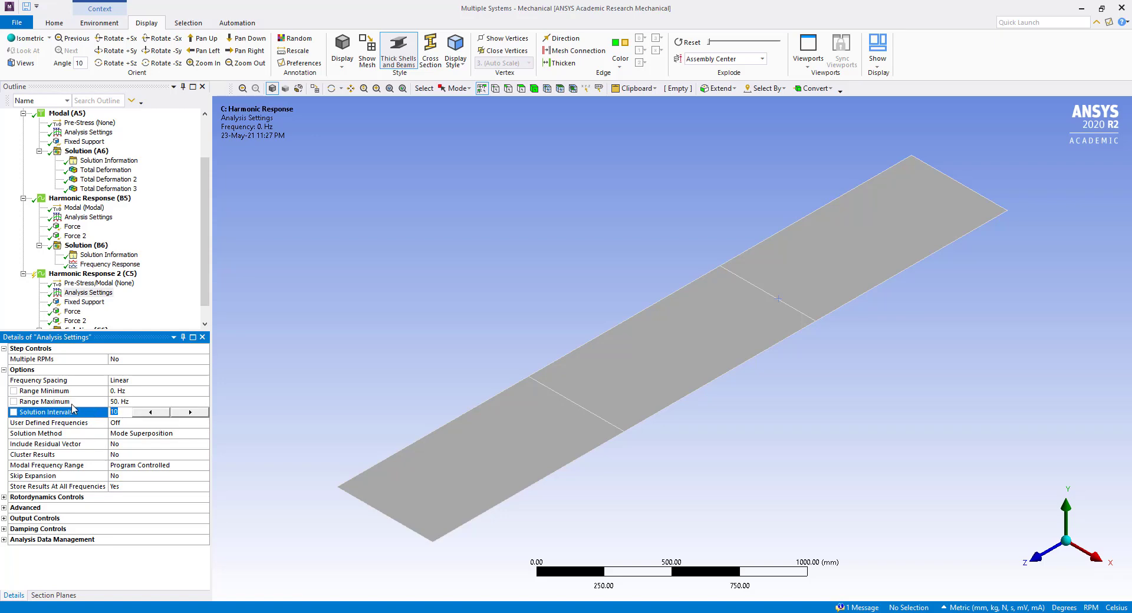
{"action": "type", "text": "15"}
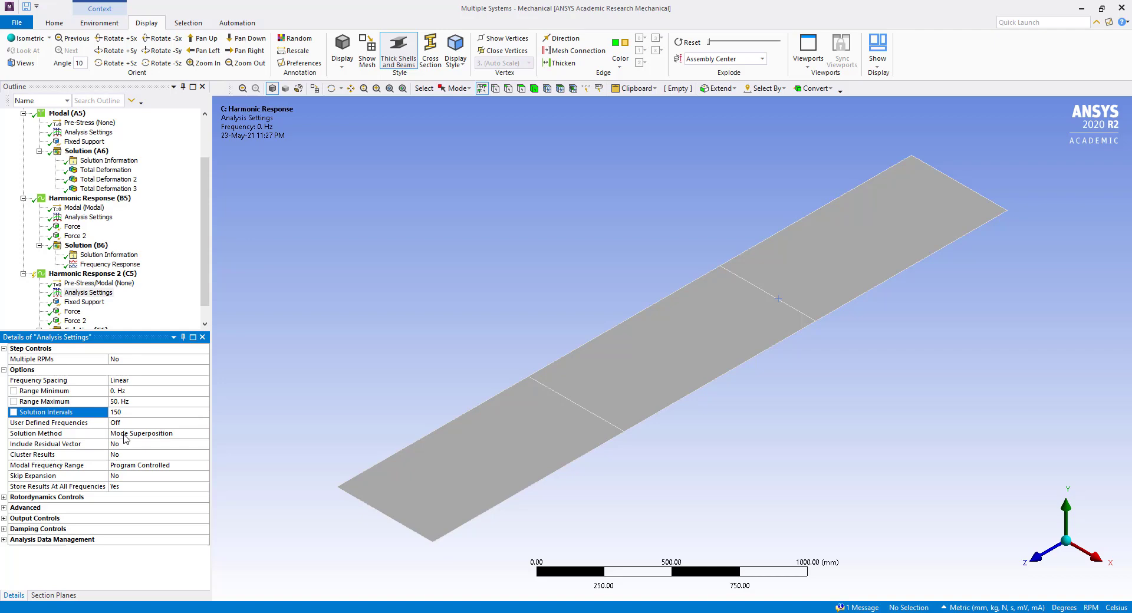
{"action": "left_click", "coordinate": [204, 432]}
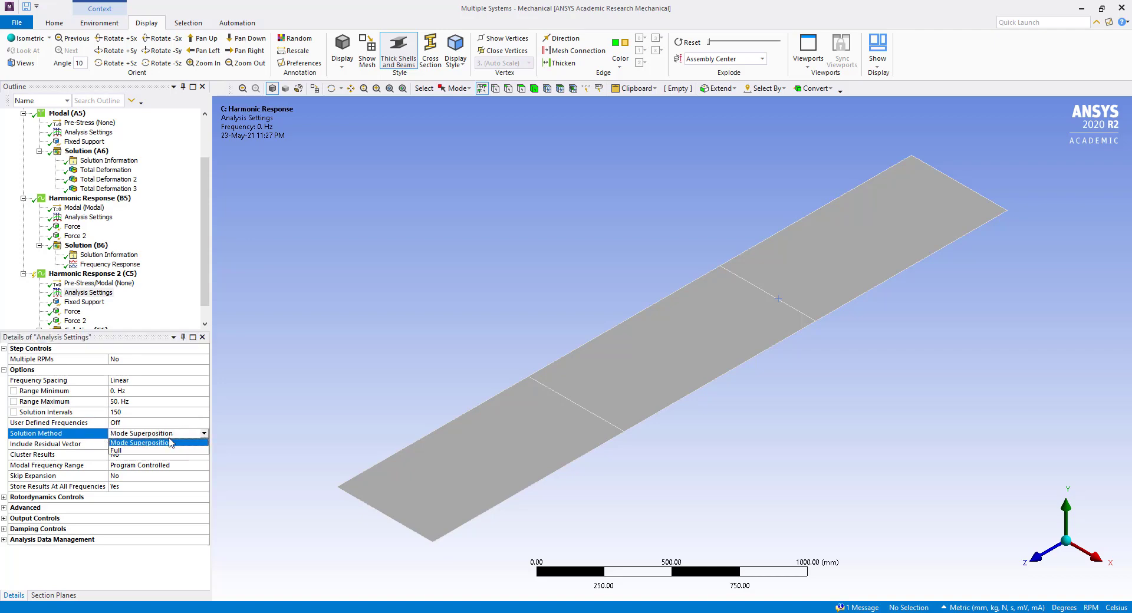
{"action": "left_click", "coordinate": [116, 450]}
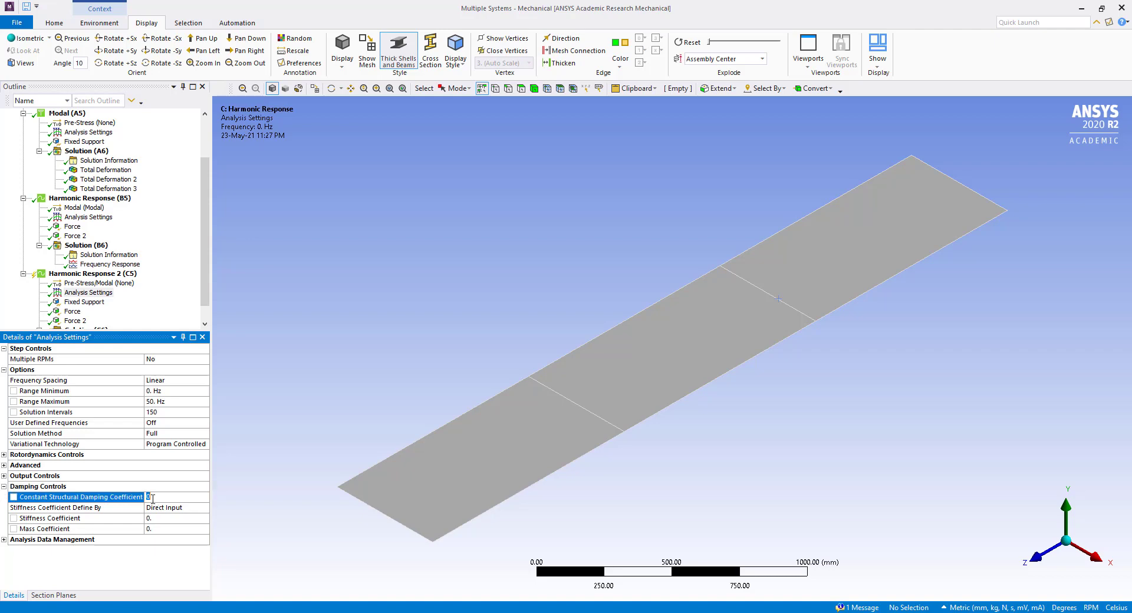
Enter a constant structural damping coefficient of 4.e-002 under Damping Controls
{"action": "type", "text": "0."}
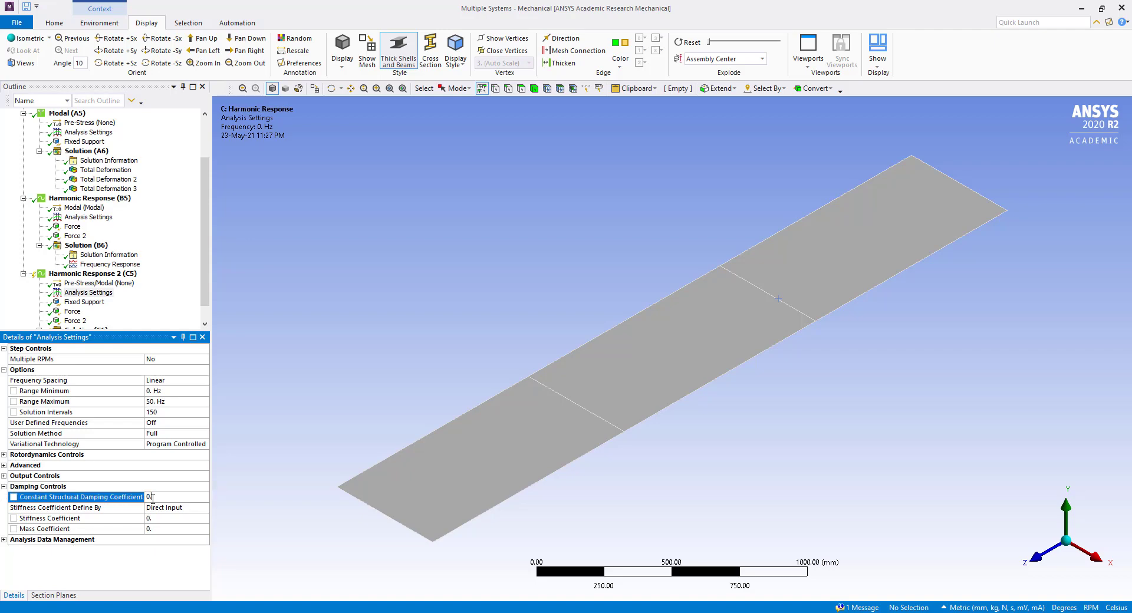
{"action": "type", "text": "4.e-002"}
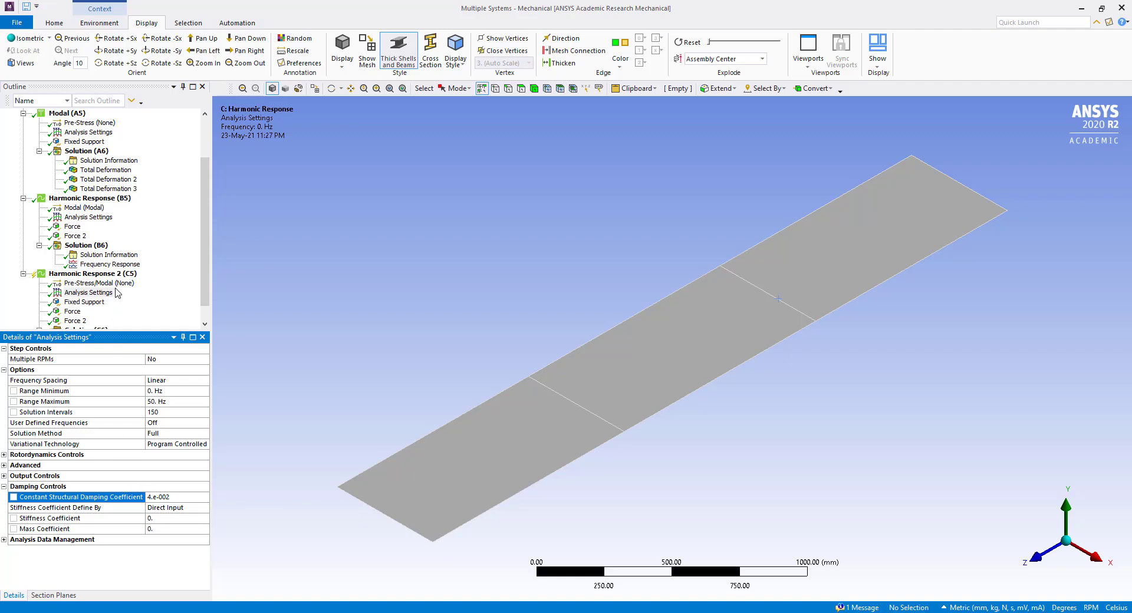
Solve Harmonic Response 2 and check that Solution (C6) reports Done with 150 frequency steps
{"action": "right_click", "coordinate": [71, 255]}
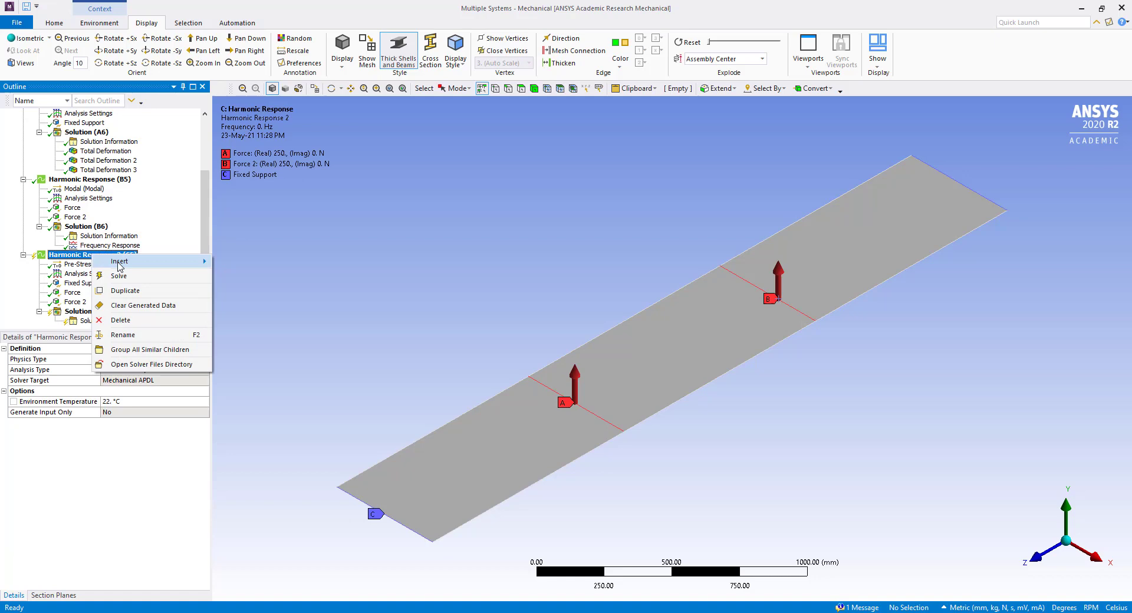
{"action": "left_click", "coordinate": [125, 290]}
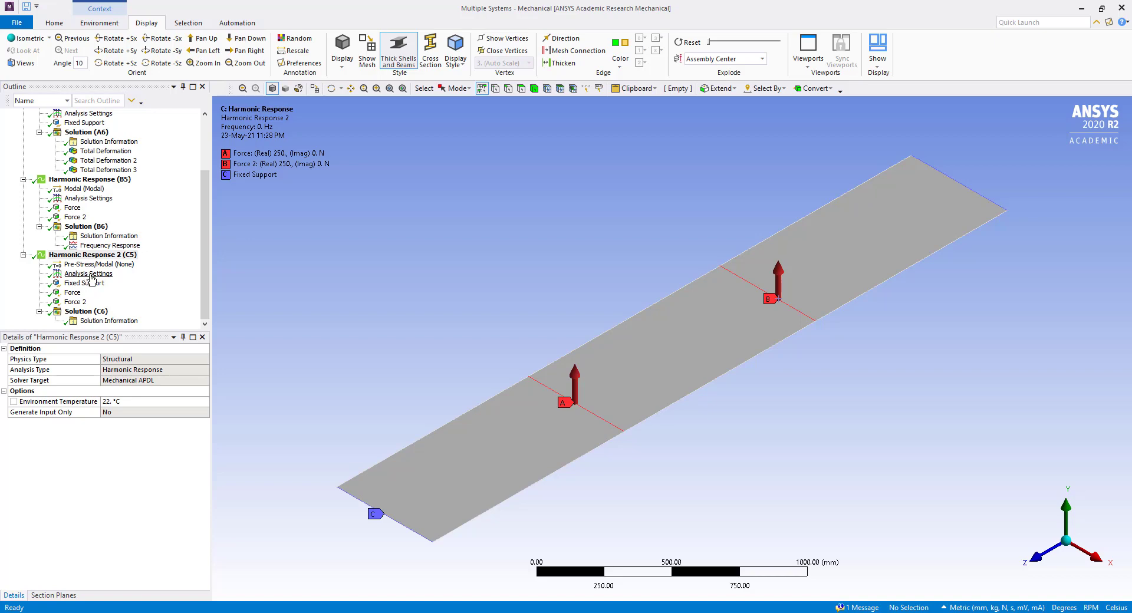
{"action": "left_click", "coordinate": [86, 310]}
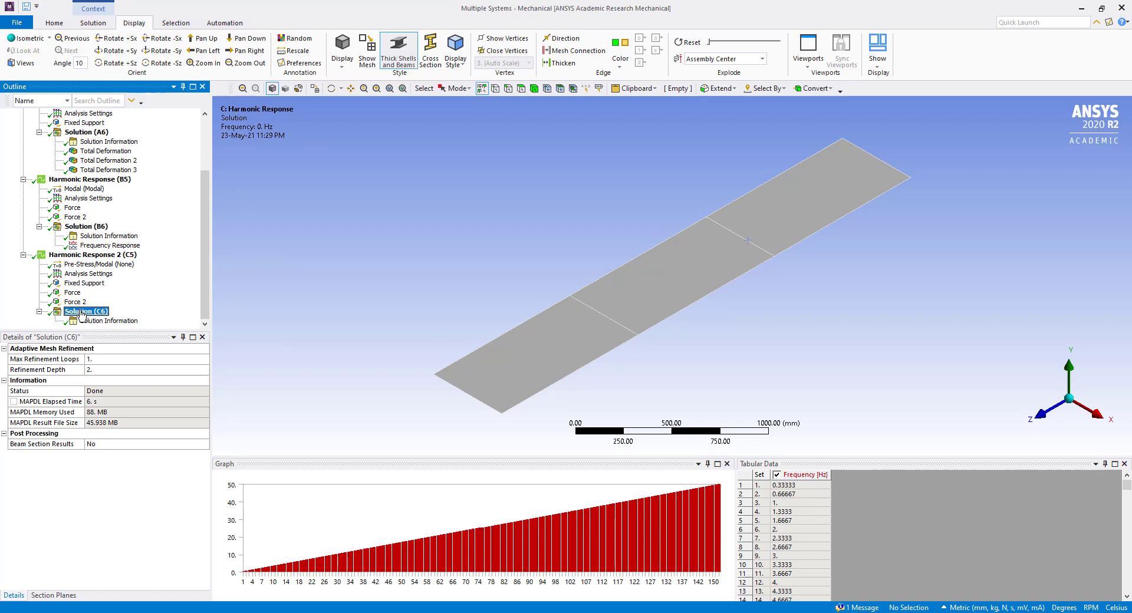
Insert a Frequency Response deformation result scoped to the plate's middle face
{"action": "right_click", "coordinate": [85, 310]}
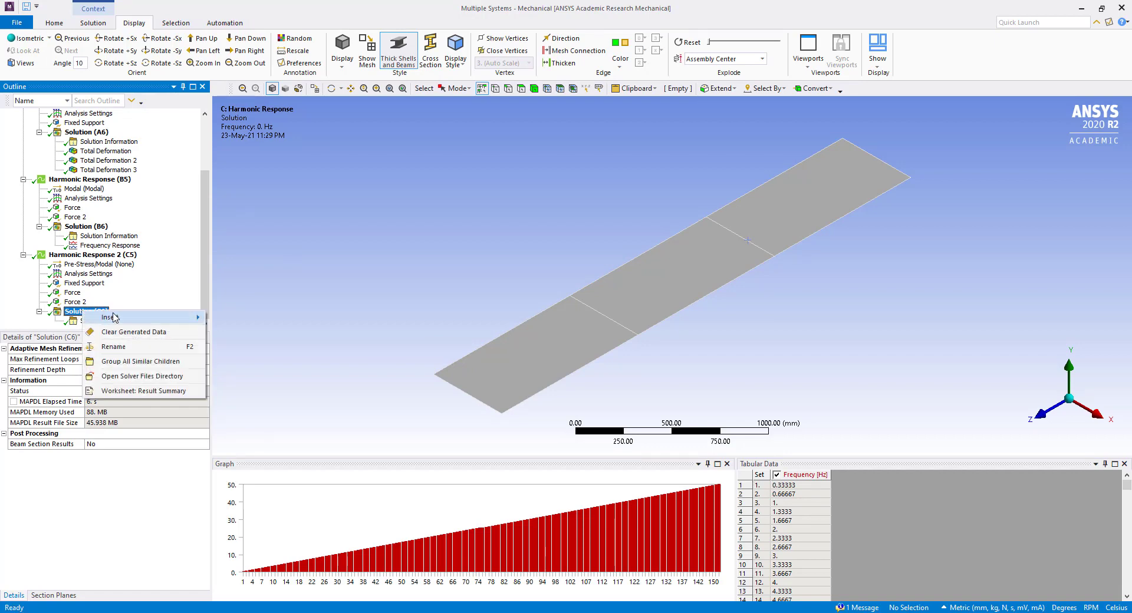
{"action": "mouse_move", "coordinate": [109, 317]}
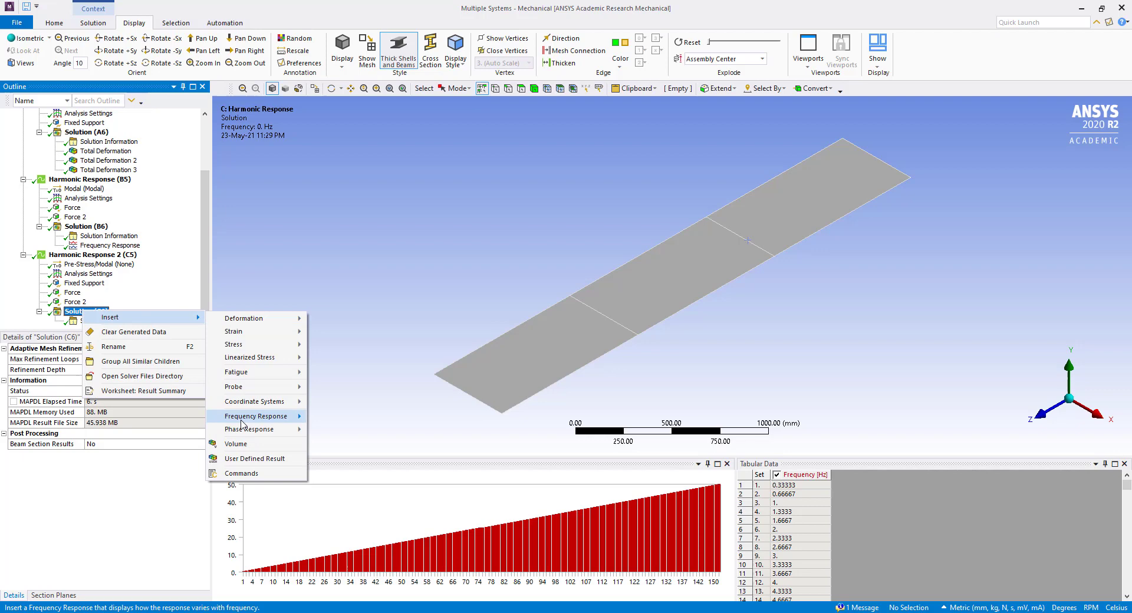
{"action": "mouse_move", "coordinate": [255, 416]}
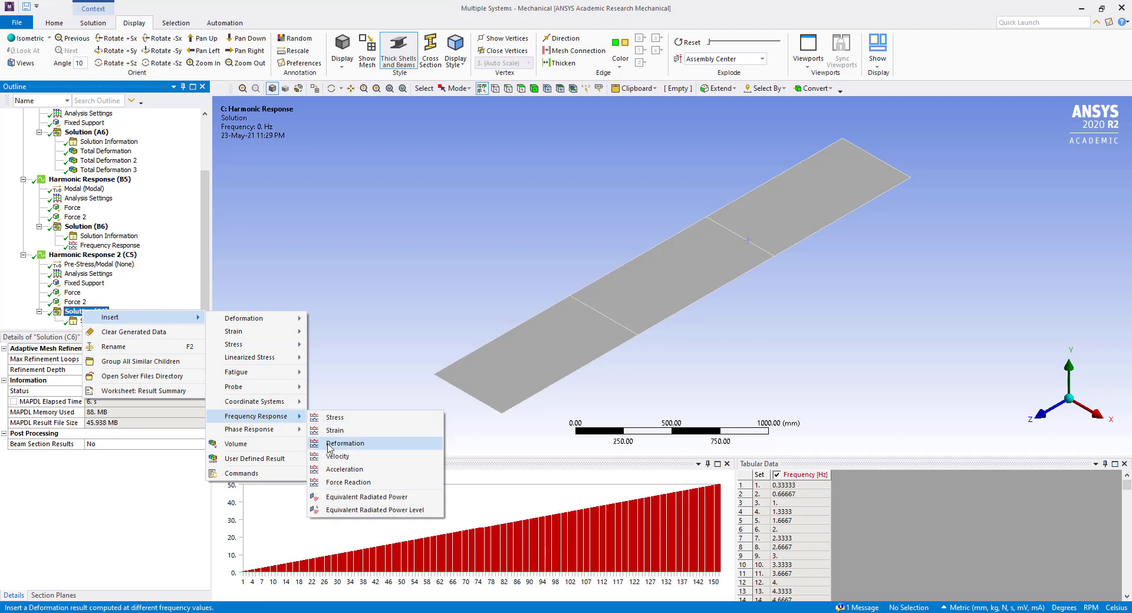
{"action": "left_click", "coordinate": [346, 443]}
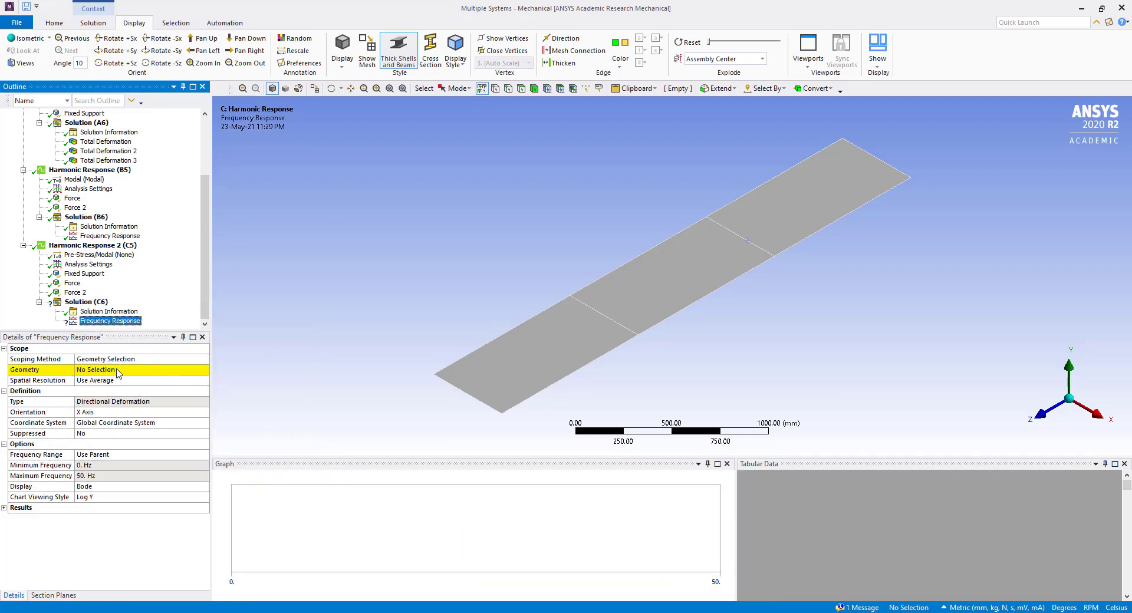
{"action": "left_click", "coordinate": [108, 370]}
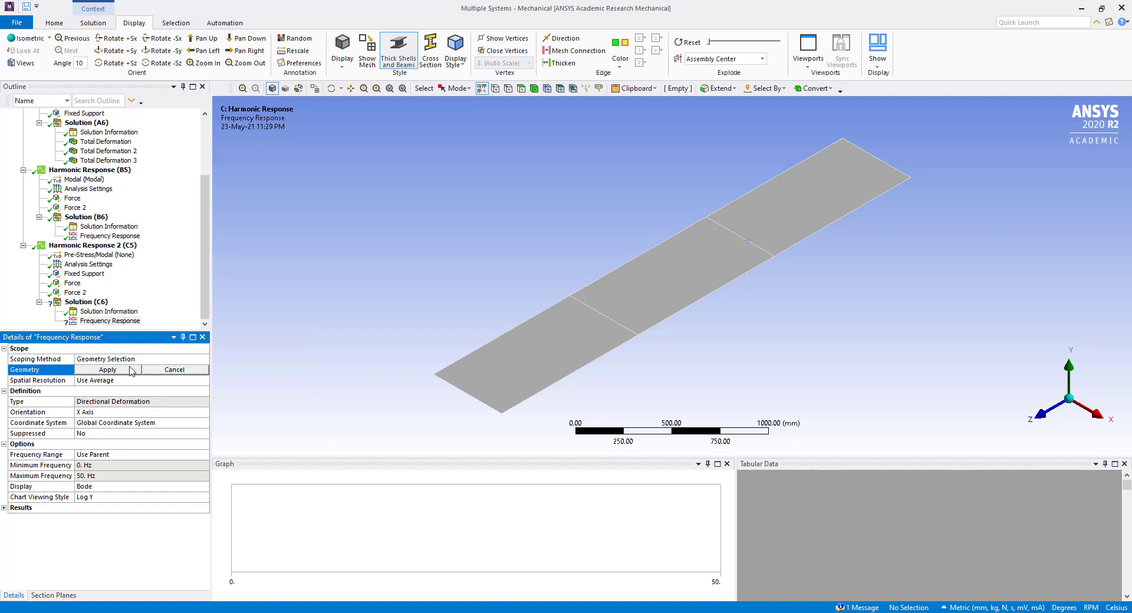
{"action": "left_click", "coordinate": [664, 282]}
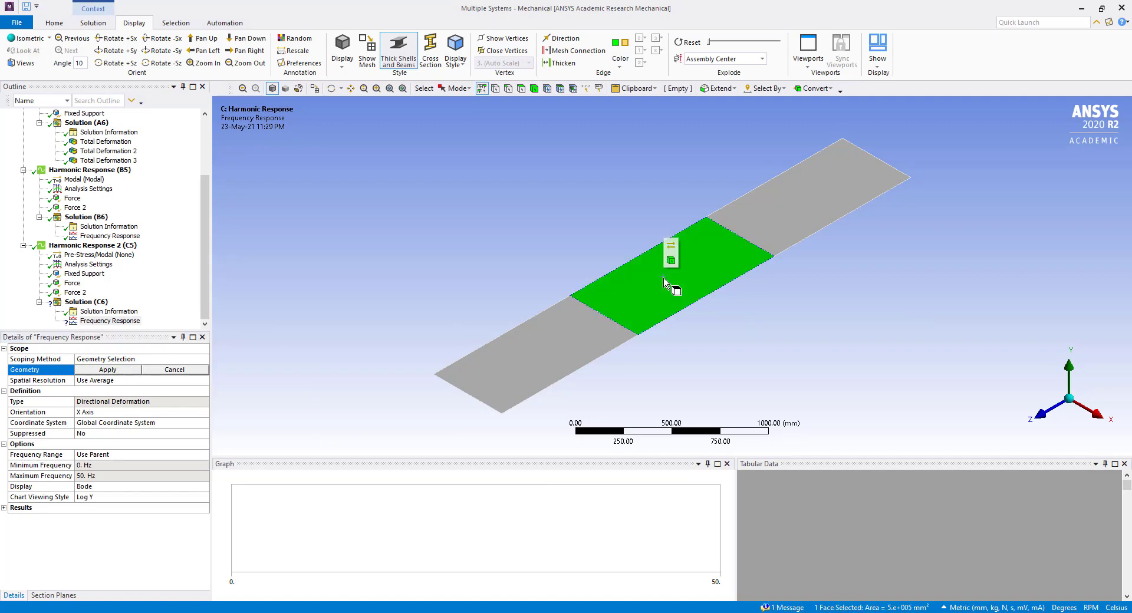
{"action": "left_click", "coordinate": [107, 369]}
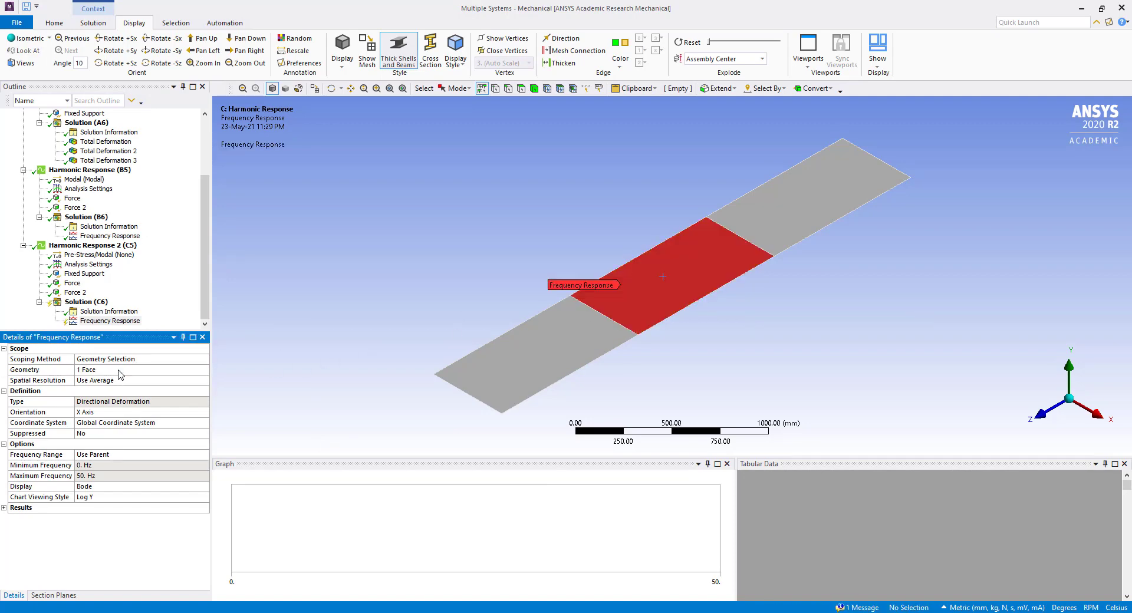
Orient the result along the Y axis with Use Maximum spatial resolution
{"action": "left_click", "coordinate": [130, 412]}
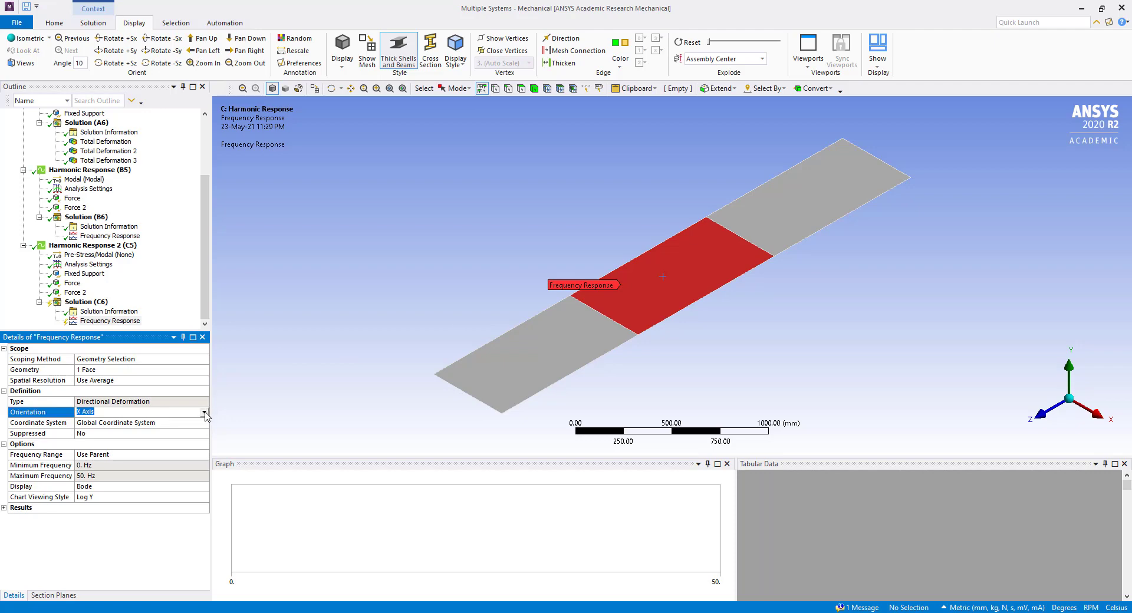
{"action": "left_click", "coordinate": [205, 412]}
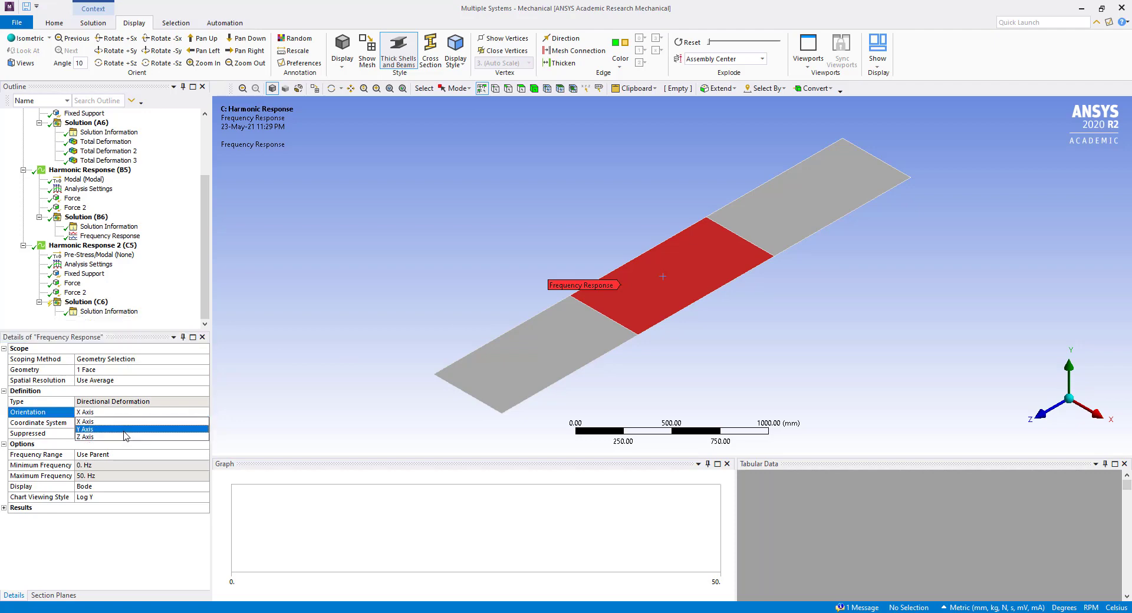
{"action": "left_click", "coordinate": [85, 429]}
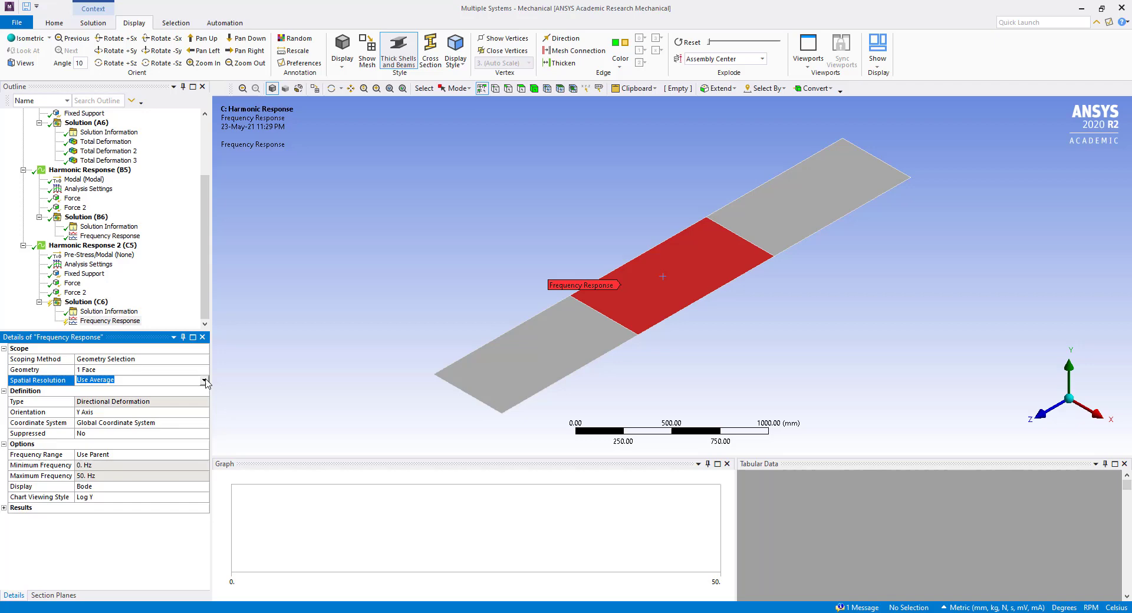
{"action": "left_click", "coordinate": [98, 380]}
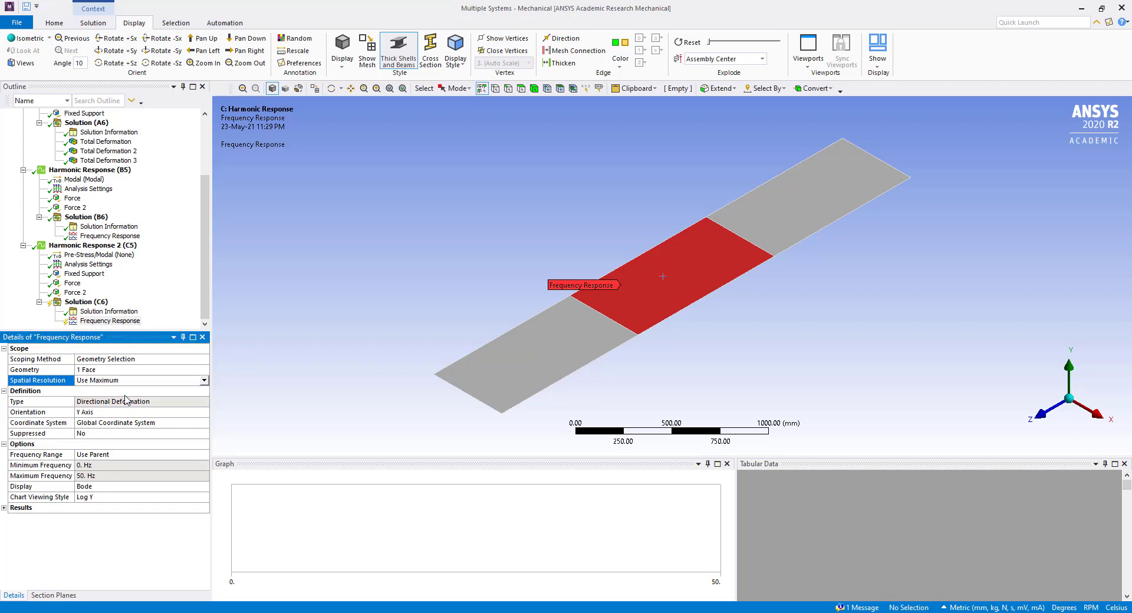
{"action": "mouse_move", "coordinate": [135, 438]}
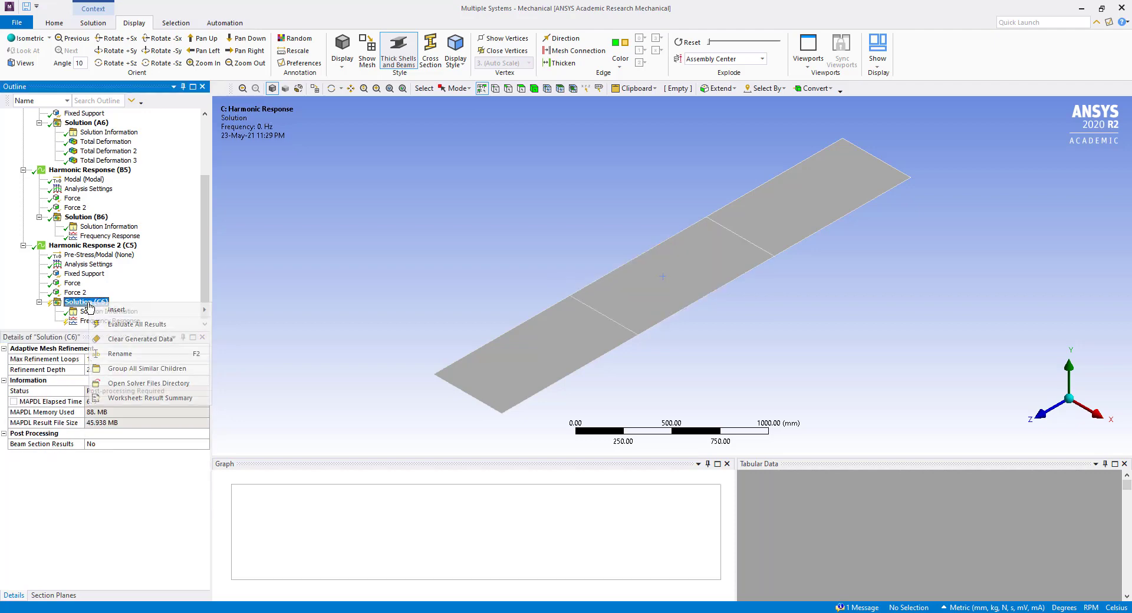
Evaluate all results and view the frequency response peaking at 9.7185 mm near 14.667 Hz
{"action": "left_click", "coordinate": [137, 323]}
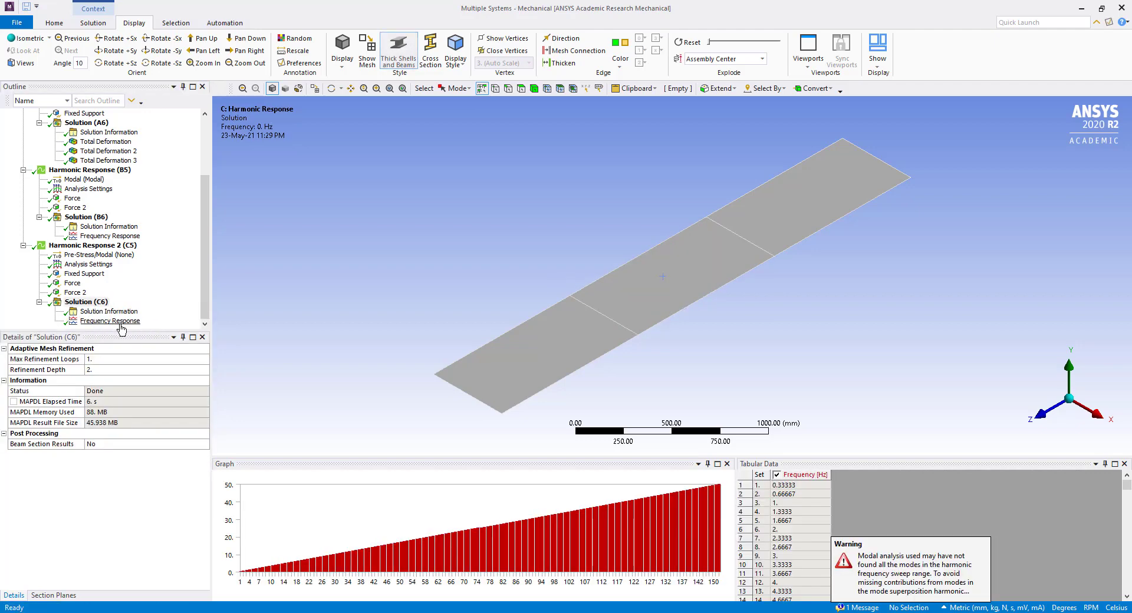
{"action": "left_click", "coordinate": [111, 321]}
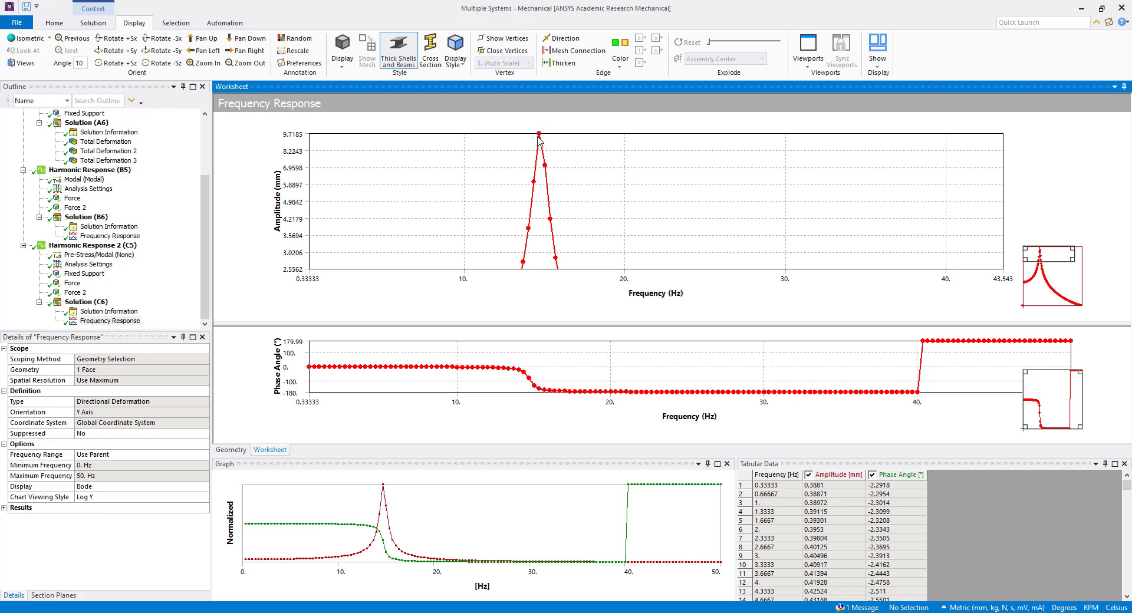
{"action": "mouse_move", "coordinate": [540, 139]}
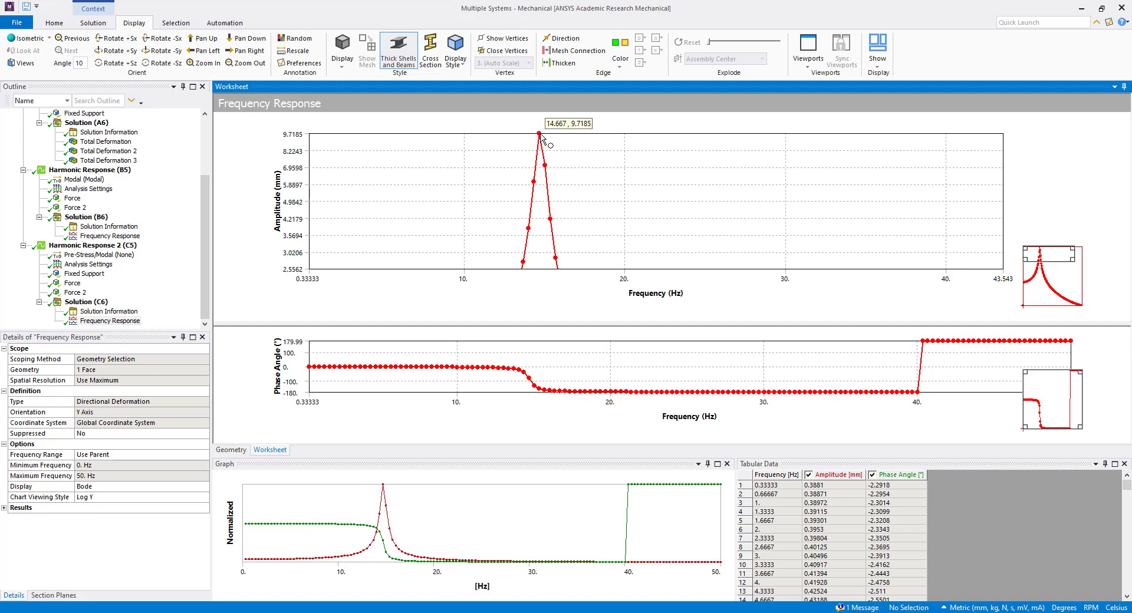
{"action": "mouse_move", "coordinate": [541, 139]}
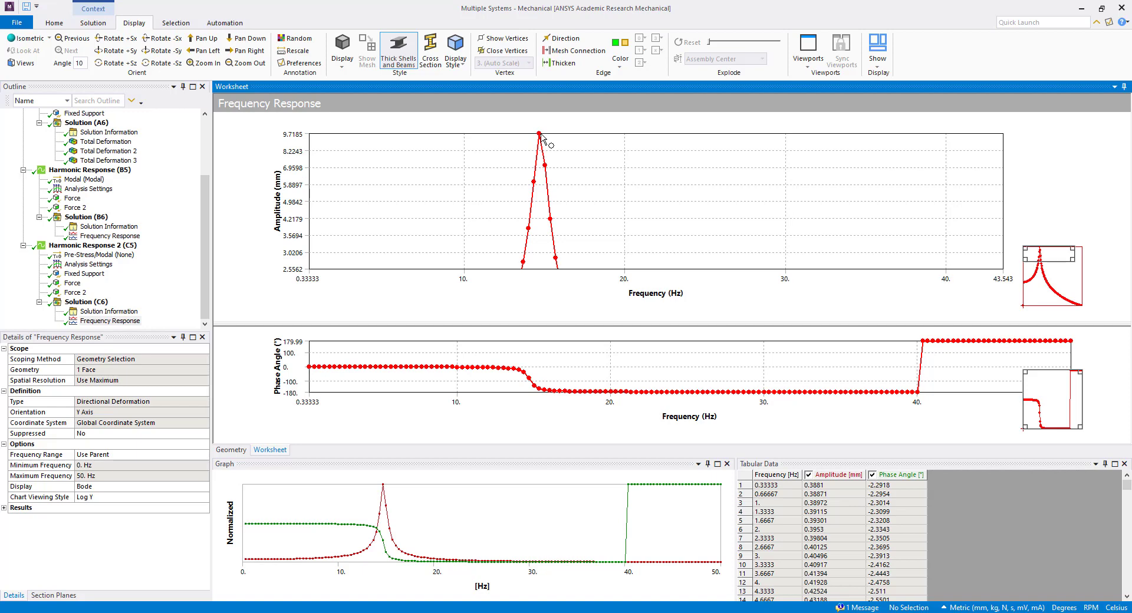
Check modal mode 1 at 14.718 Hz, then return to the 0.33–50 Hz frequency response plot
{"action": "left_click", "coordinate": [108, 142]}
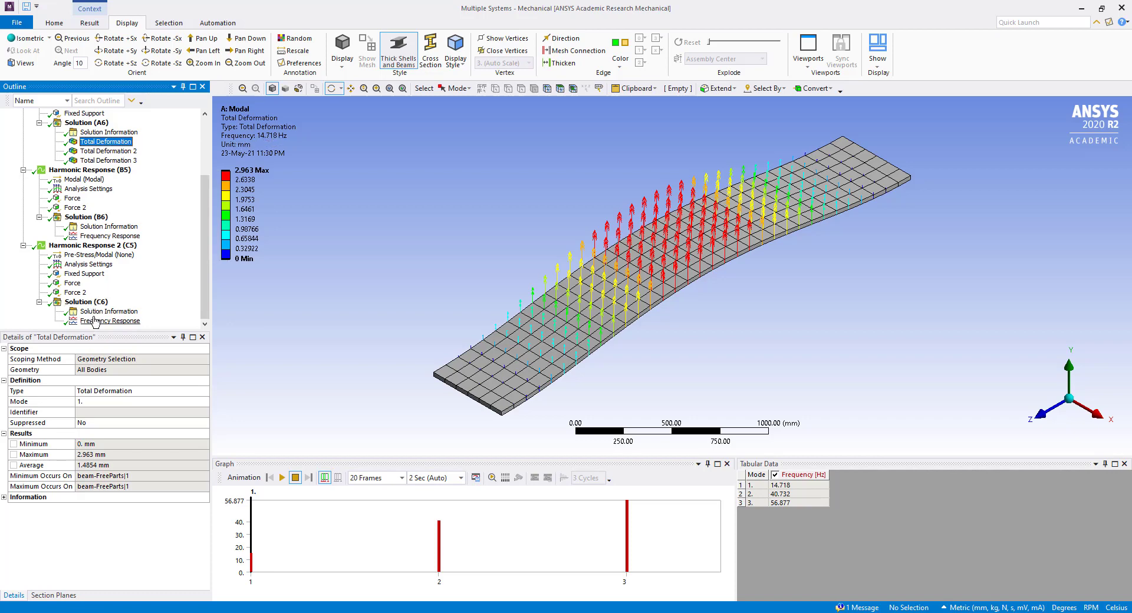
{"action": "left_click", "coordinate": [113, 321]}
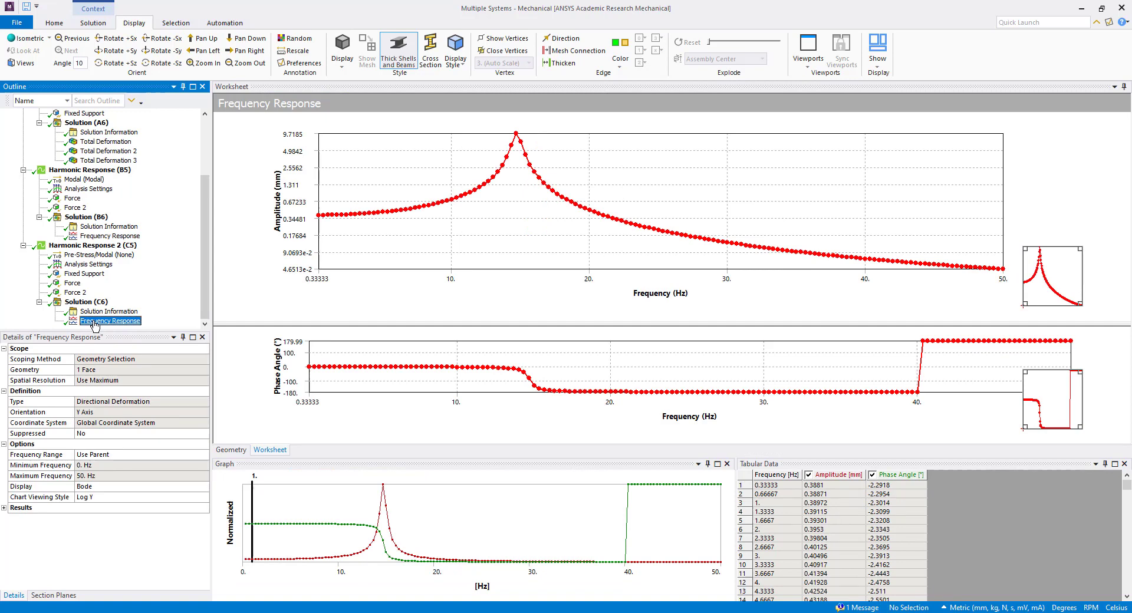